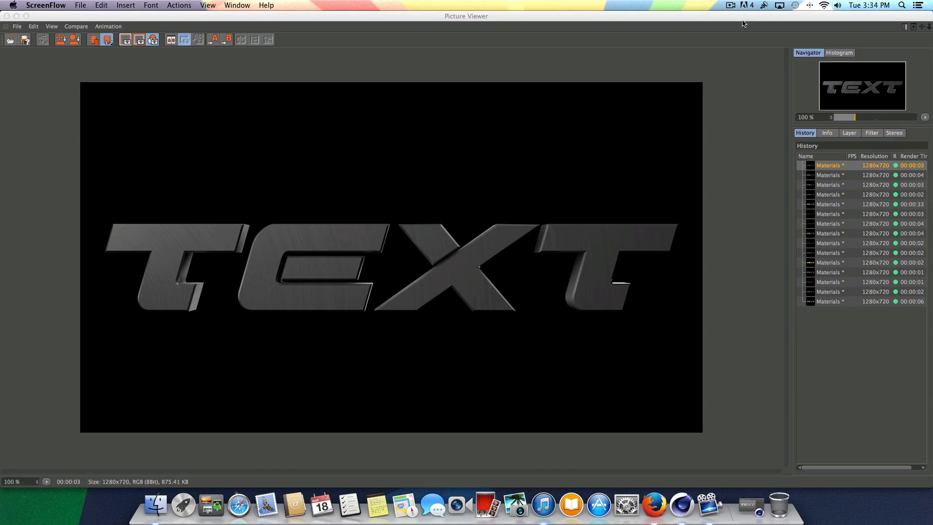
{"action": "mouse_move", "coordinate": [677, 226]}
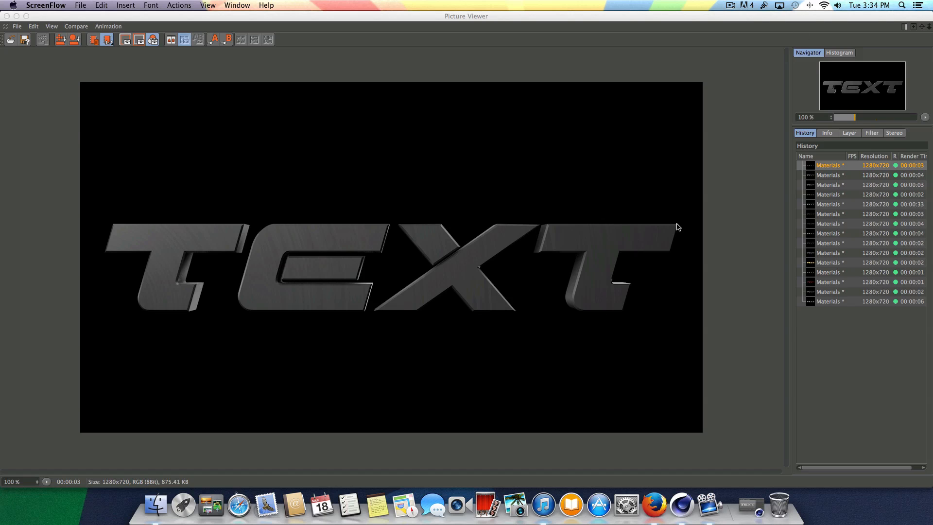
{"action": "mouse_move", "coordinate": [177, 305]}
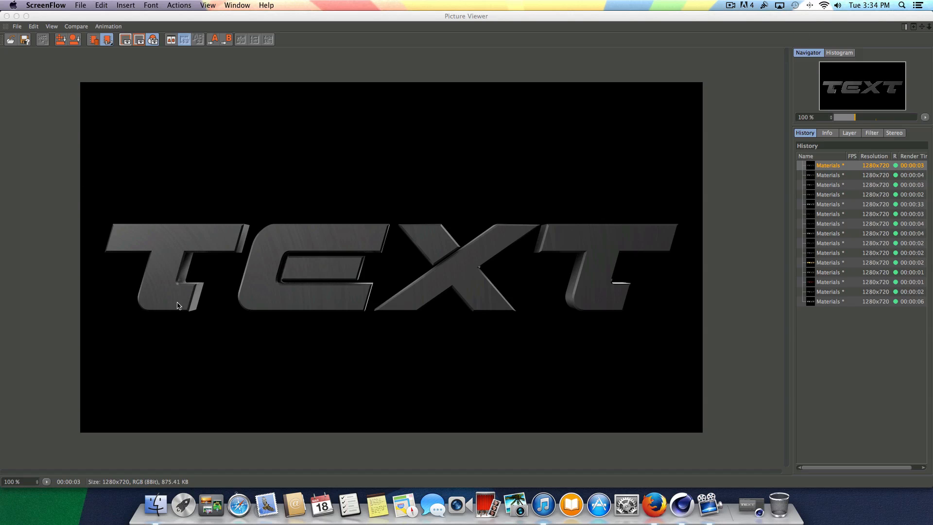
{"action": "mouse_move", "coordinate": [538, 322]}
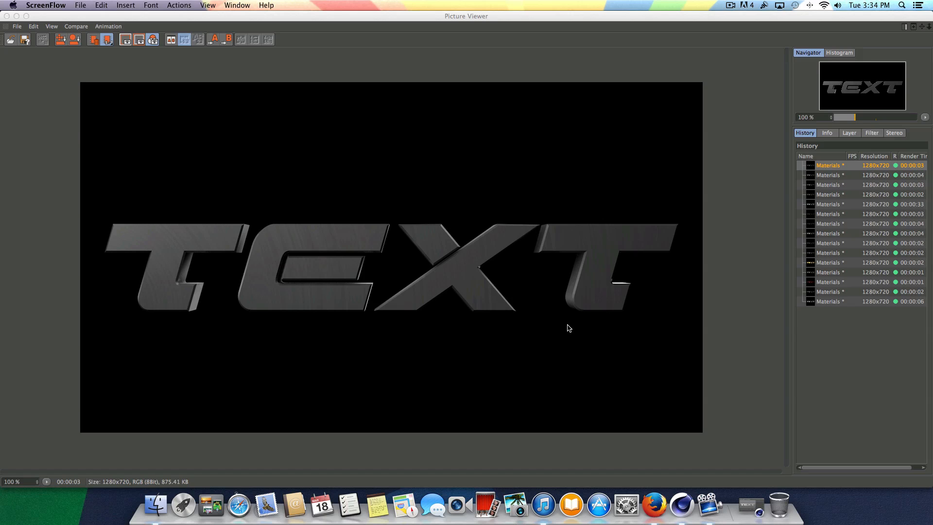
{"action": "mouse_move", "coordinate": [842, 184]}
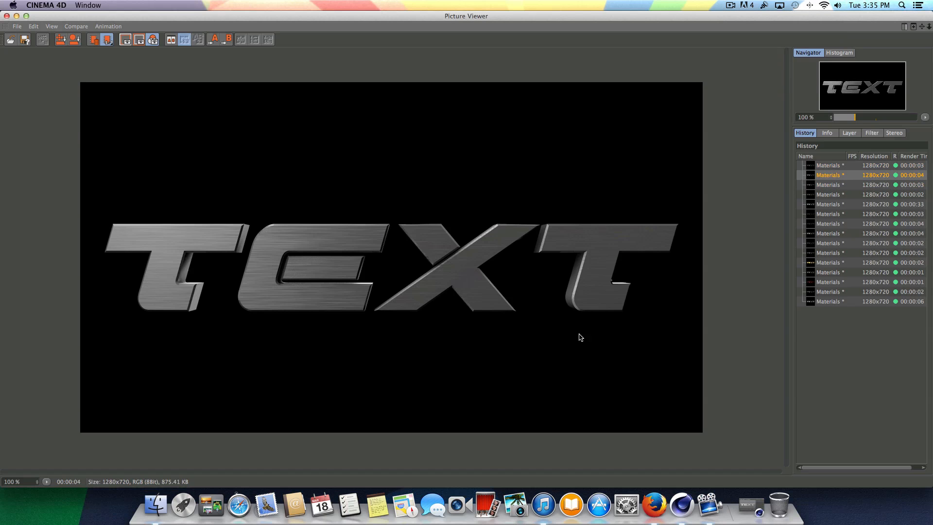
{"action": "mouse_move", "coordinate": [552, 315]}
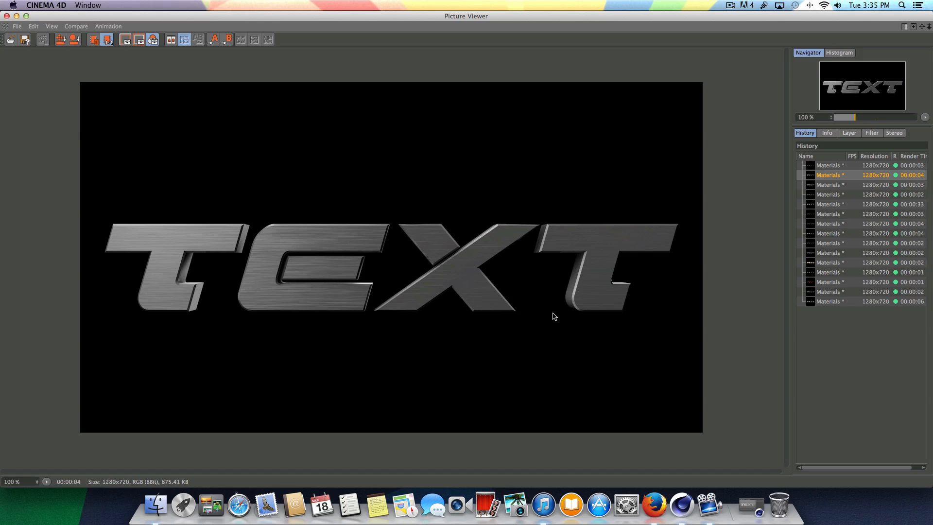
{"action": "mouse_move", "coordinate": [286, 229]}
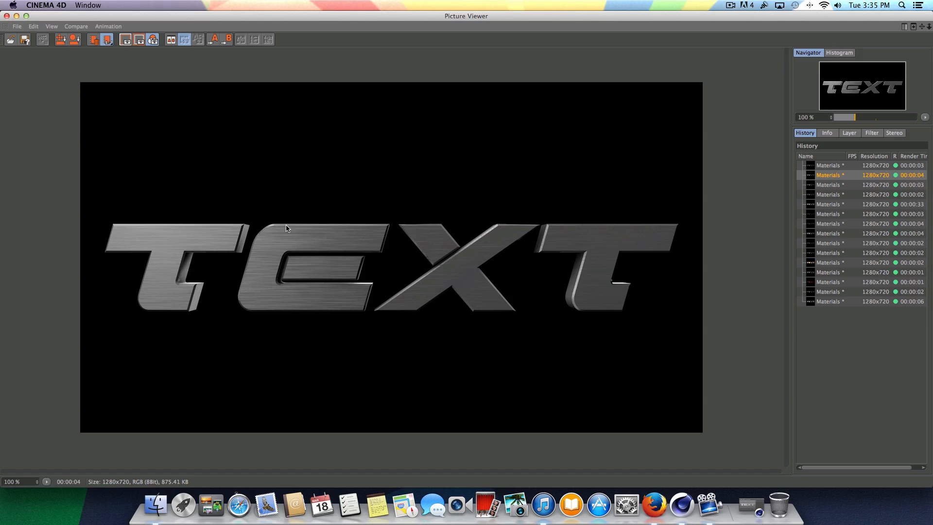
{"action": "mouse_move", "coordinate": [504, 346]}
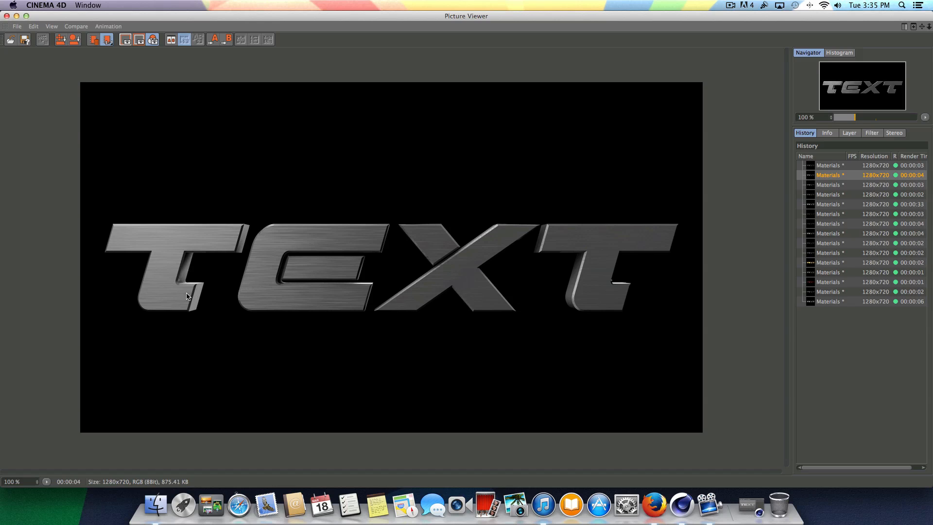
{"action": "mouse_move", "coordinate": [427, 263]}
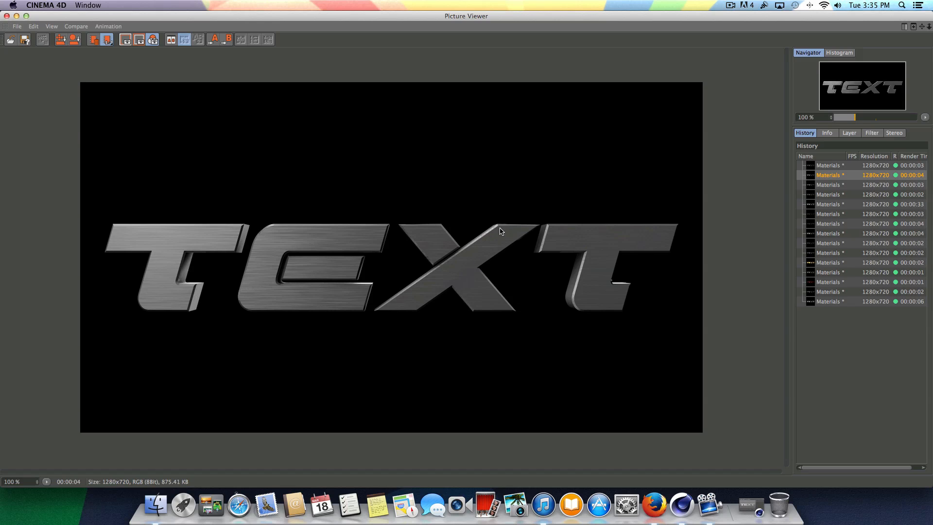
{"action": "mouse_move", "coordinate": [351, 278]}
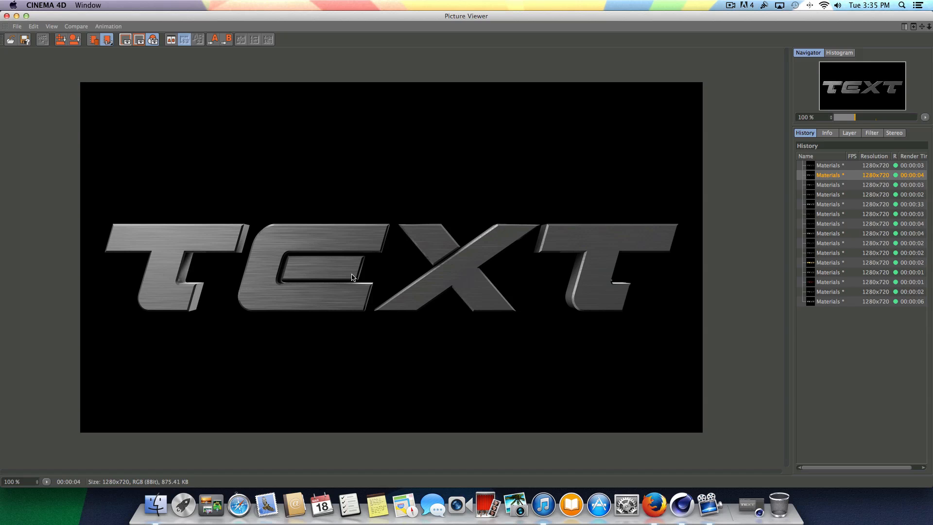
Show the third Materials history render with the rough stony grey TEXT
{"action": "left_click", "coordinate": [826, 185]}
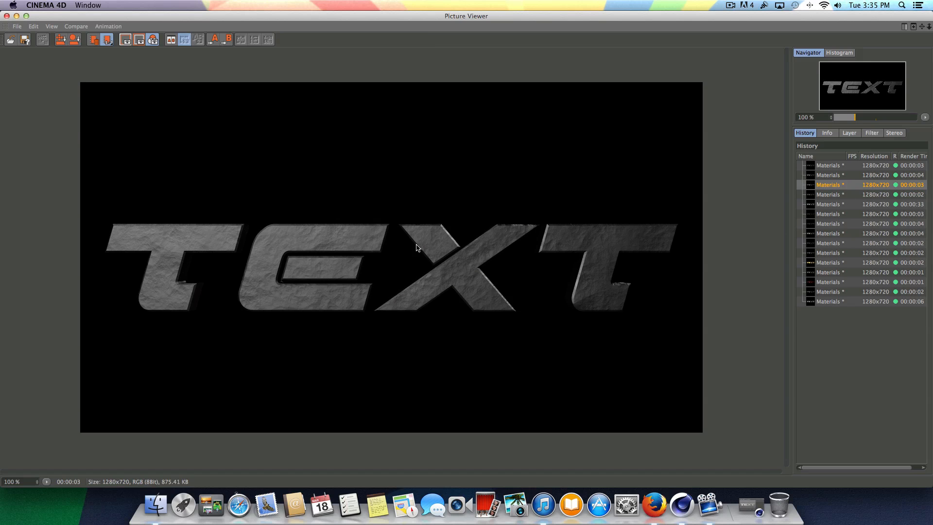
{"action": "mouse_move", "coordinate": [191, 256]}
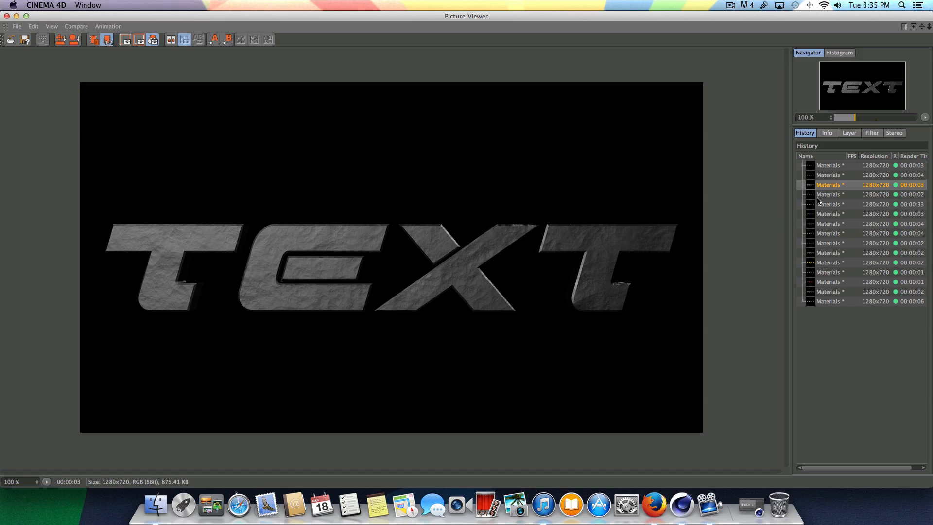
Compare the bumpy grey stucco TEXT render and land on the bright scratched silver metal one
{"action": "left_click", "coordinate": [828, 195]}
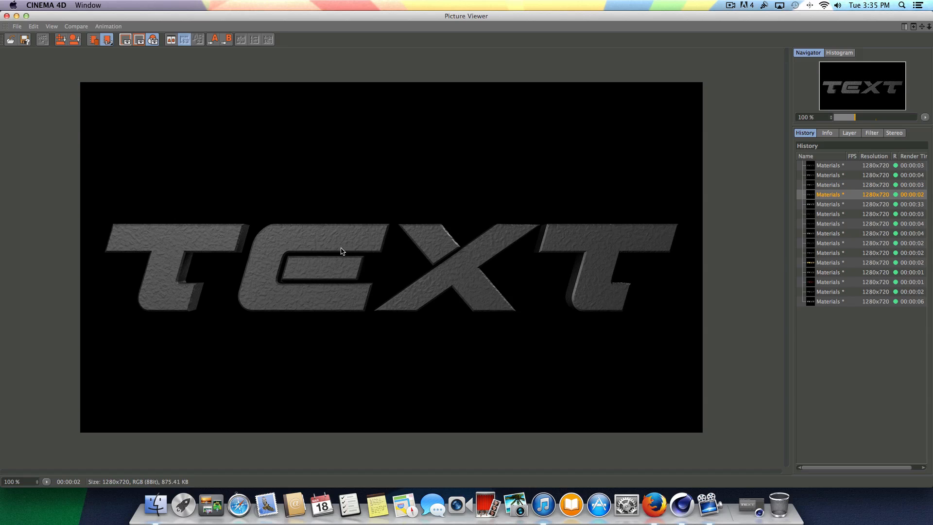
{"action": "mouse_move", "coordinate": [510, 256]}
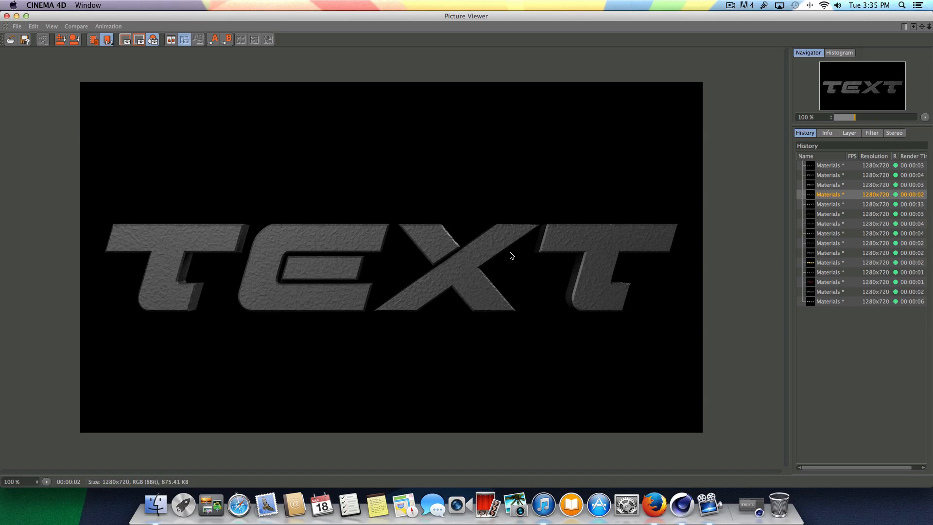
{"action": "mouse_move", "coordinate": [673, 272]}
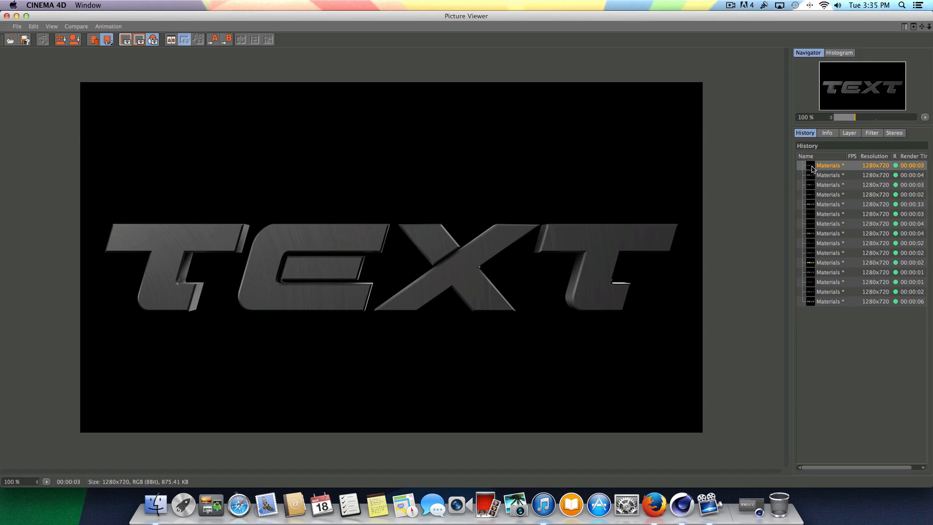
{"action": "left_click", "coordinate": [827, 194]}
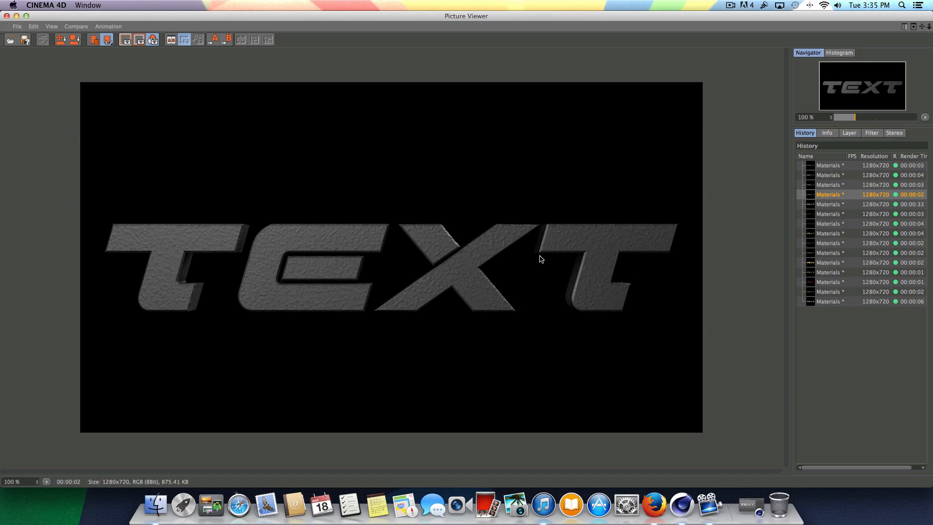
{"action": "mouse_move", "coordinate": [587, 274]}
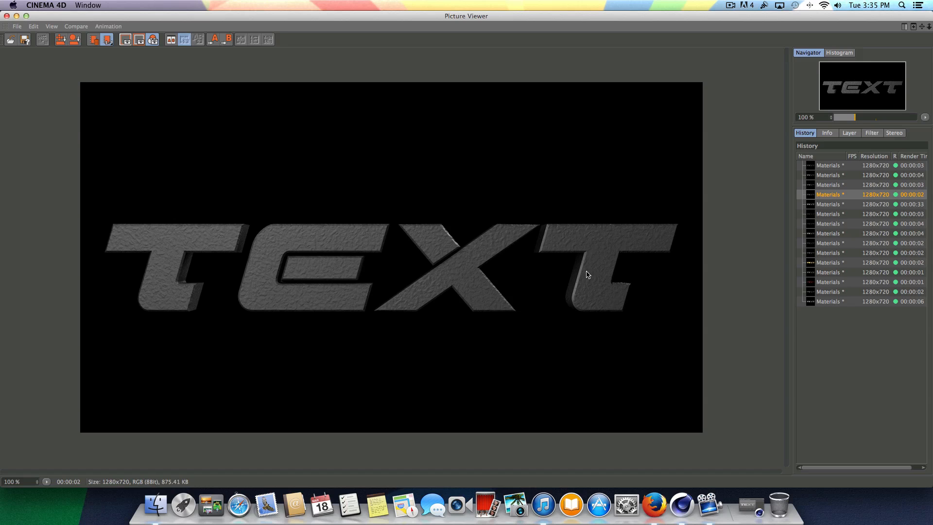
{"action": "left_click", "coordinate": [828, 204]}
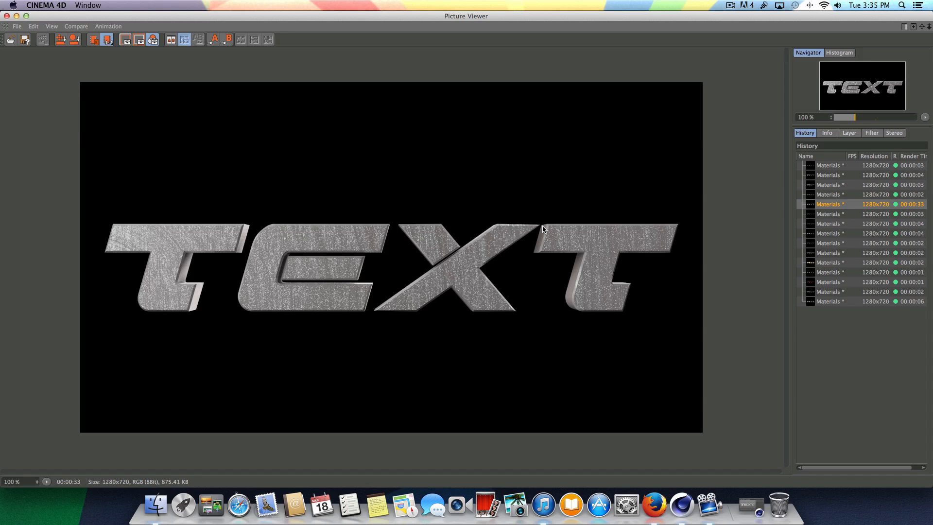
{"action": "mouse_move", "coordinate": [285, 243]}
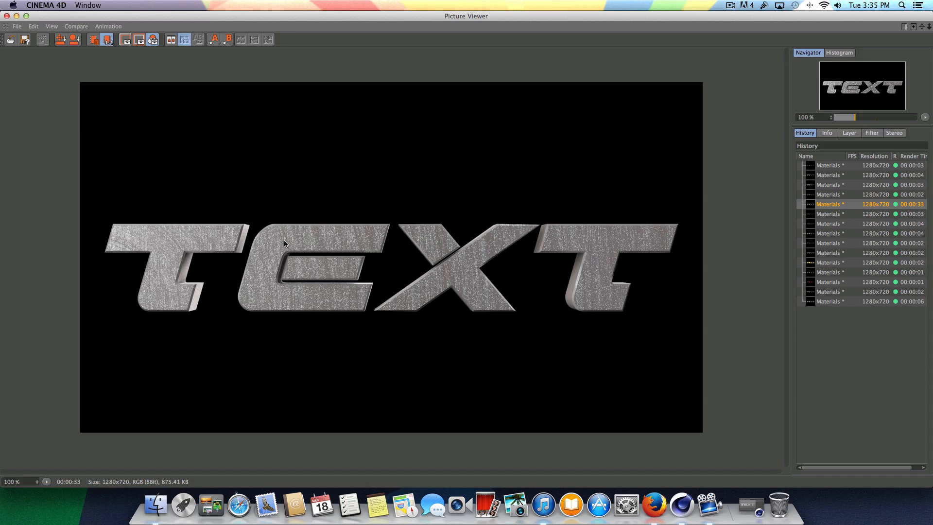
{"action": "mouse_move", "coordinate": [331, 250]}
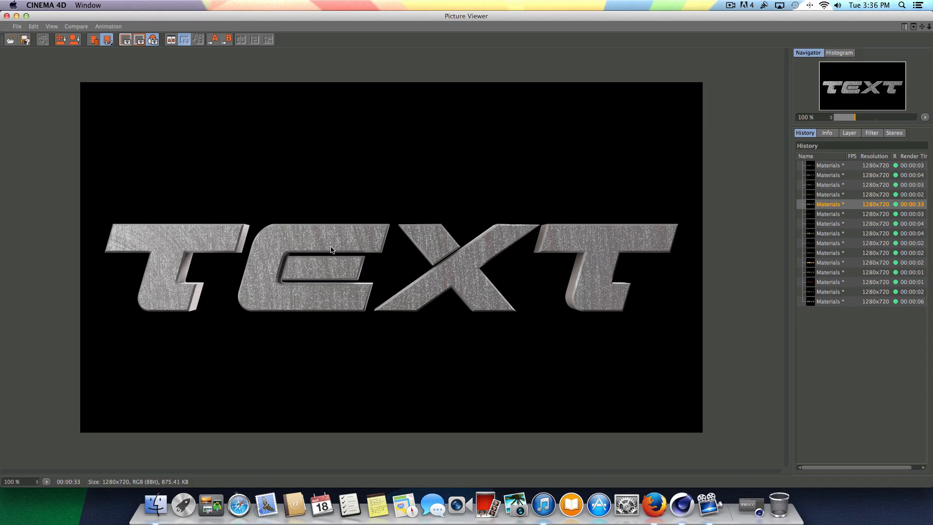
{"action": "mouse_move", "coordinate": [738, 311]}
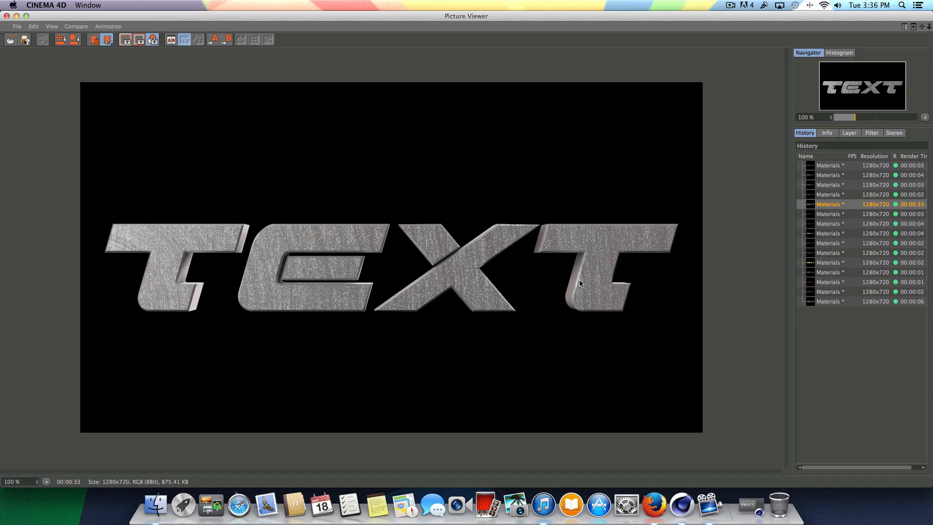
Show the seventh history render with the dark checkered carbon-fibre TEXT
{"action": "left_click", "coordinate": [827, 214]}
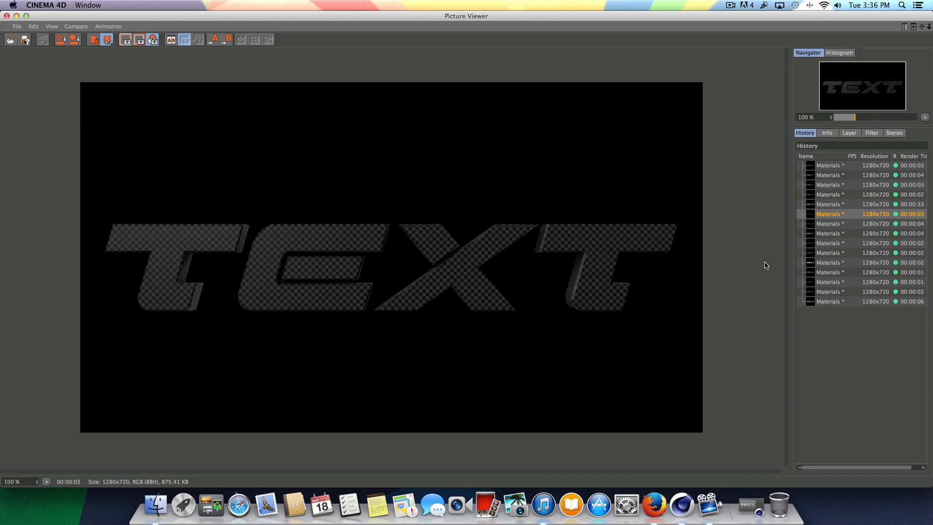
{"action": "mouse_move", "coordinate": [300, 222]}
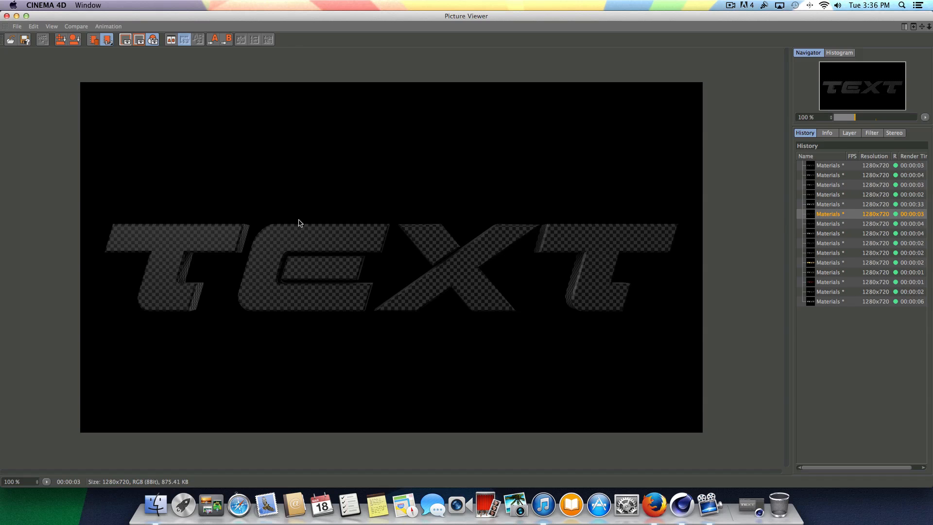
{"action": "mouse_move", "coordinate": [438, 246]}
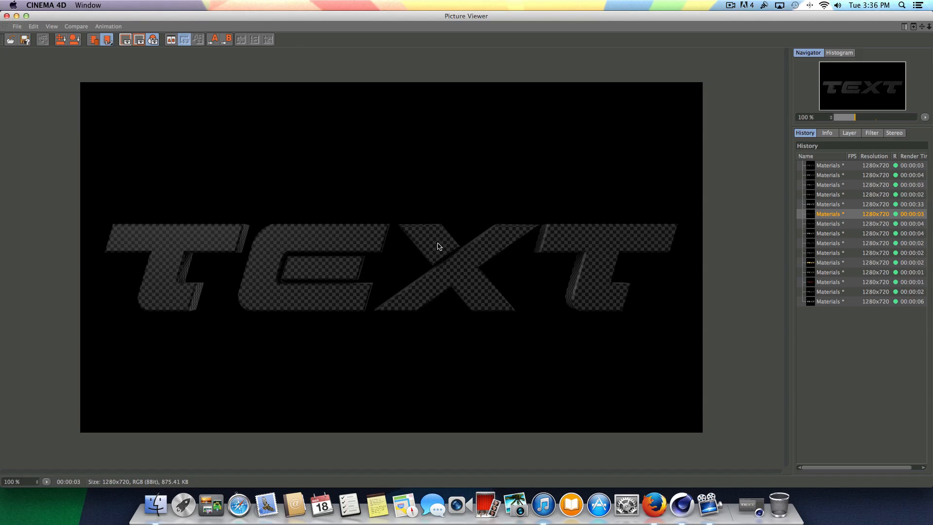
{"action": "mouse_move", "coordinate": [538, 272]}
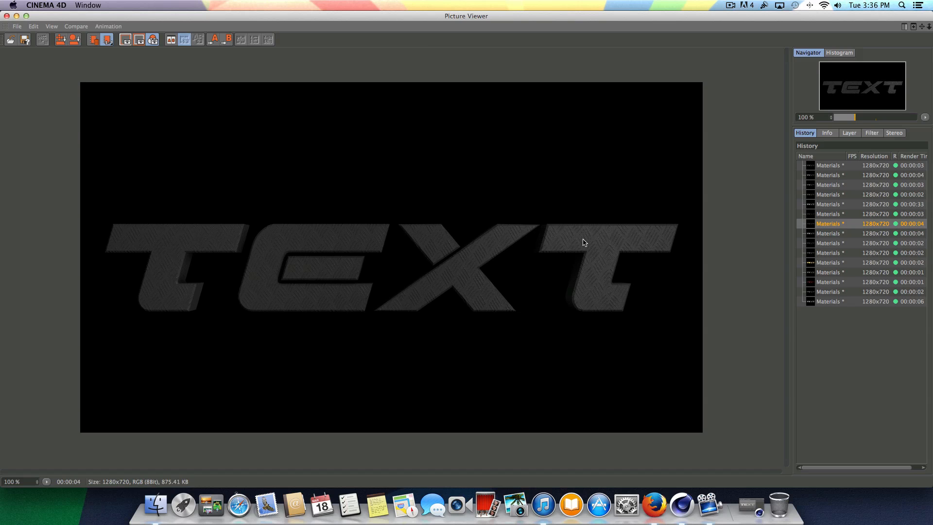
{"action": "mouse_move", "coordinate": [597, 251]}
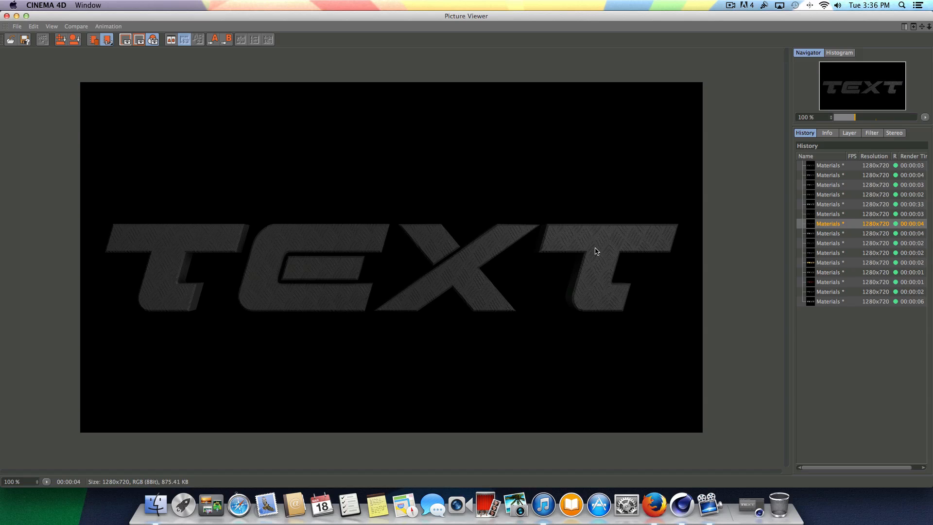
{"action": "mouse_move", "coordinate": [450, 262]}
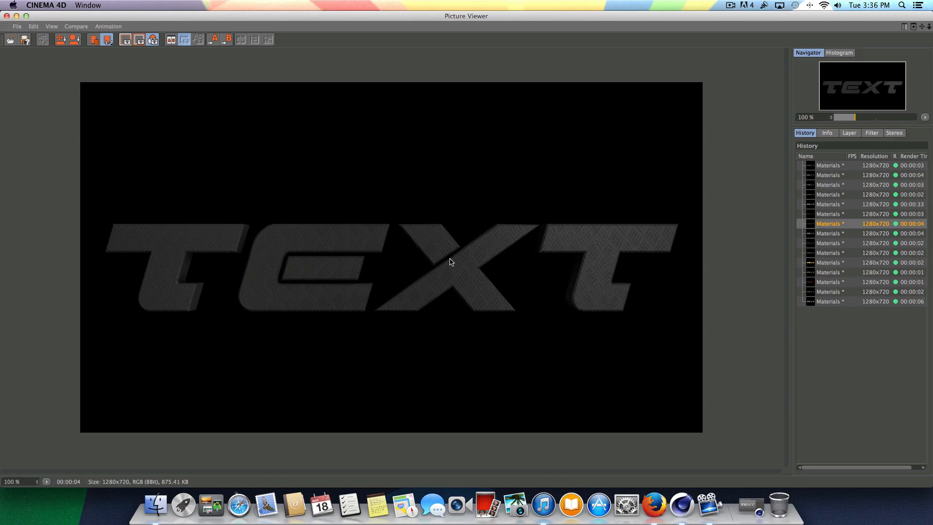
{"action": "mouse_move", "coordinate": [237, 272]}
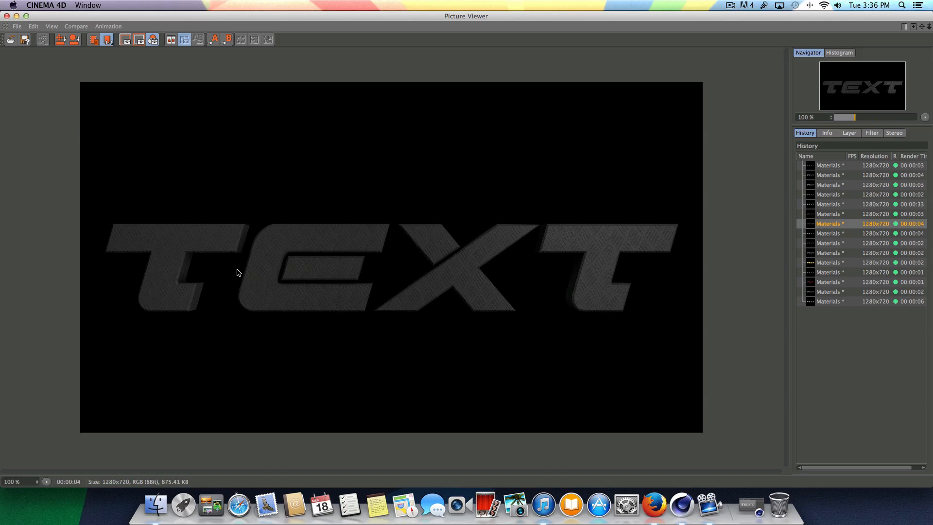
{"action": "mouse_move", "coordinate": [443, 251]}
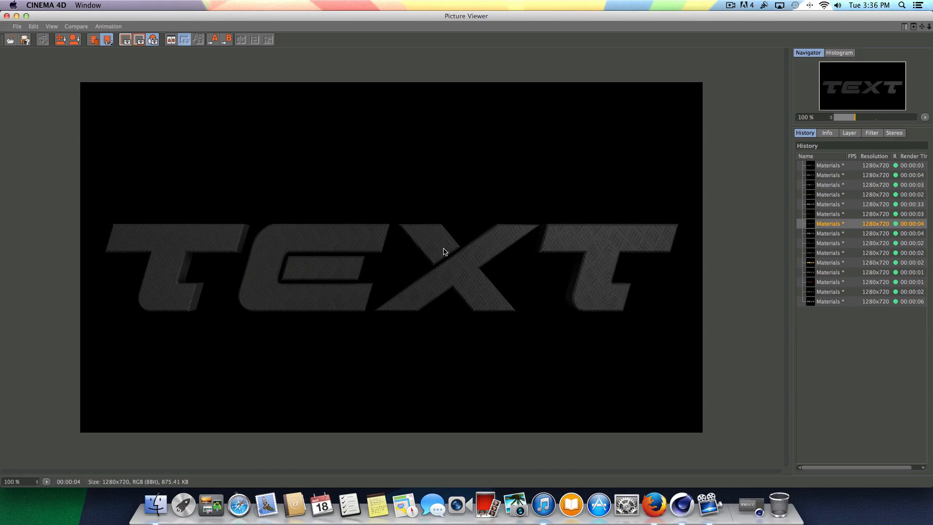
{"action": "mouse_move", "coordinate": [348, 279]}
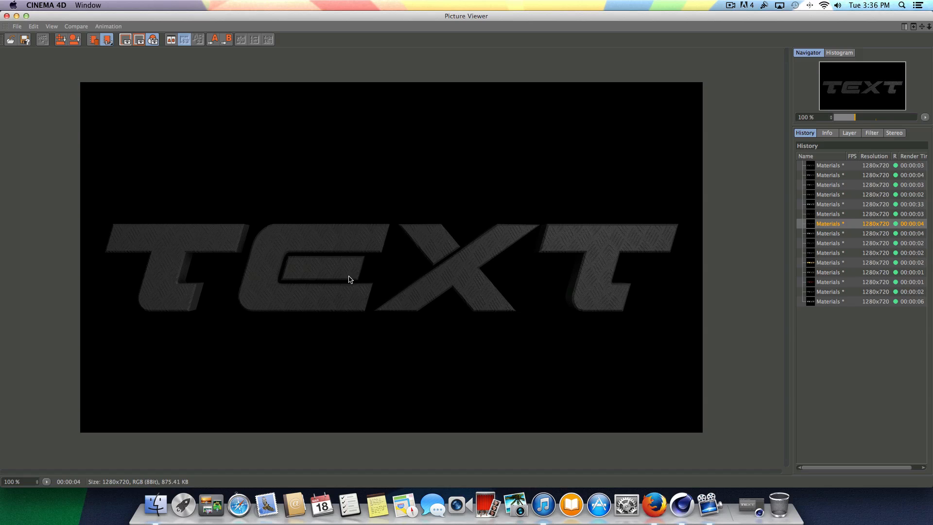
{"action": "mouse_move", "coordinate": [432, 239]}
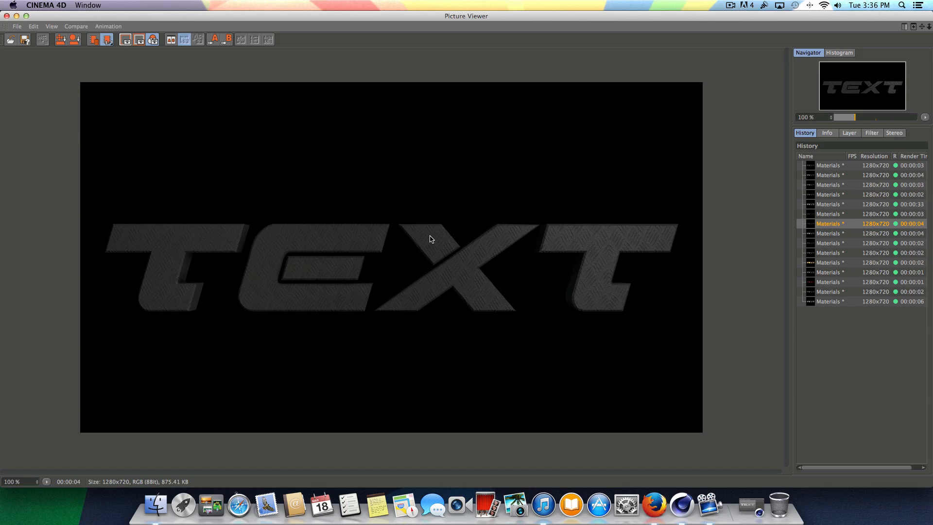
{"action": "mouse_move", "coordinate": [559, 280]}
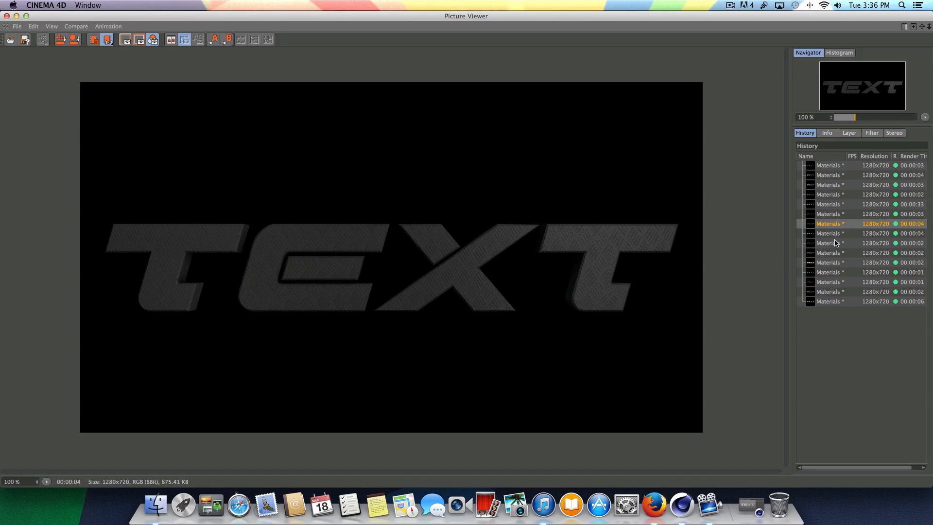
Show the eighth history render with smooth light grey brushed-metal TEXT
{"action": "left_click", "coordinate": [828, 232]}
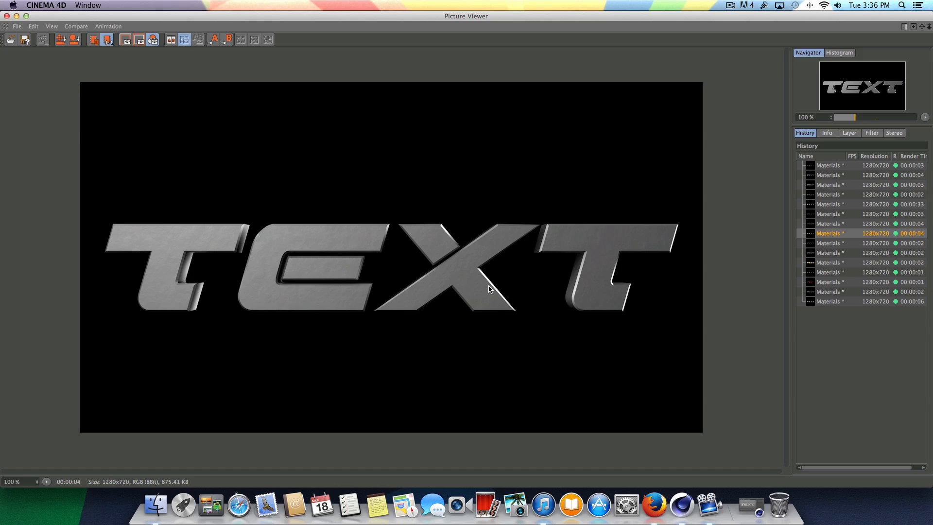
{"action": "mouse_move", "coordinate": [187, 270]}
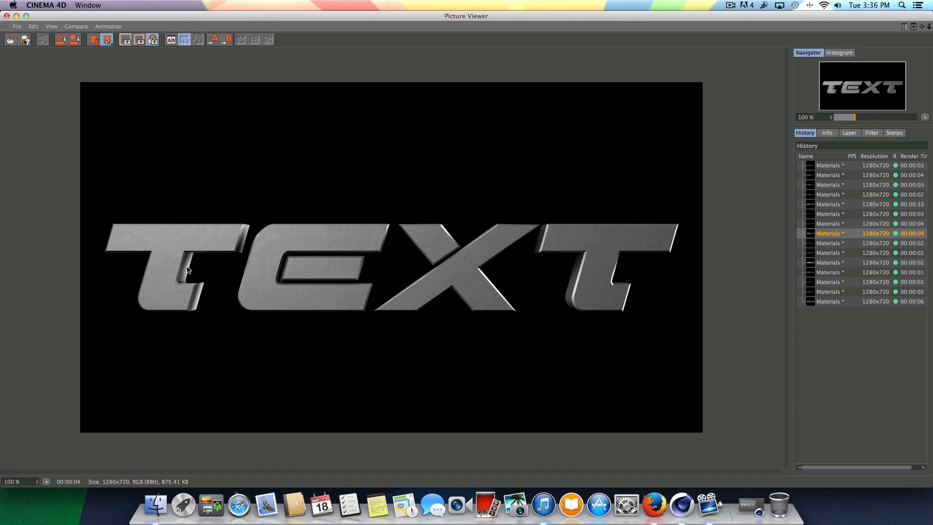
{"action": "mouse_move", "coordinate": [744, 333]}
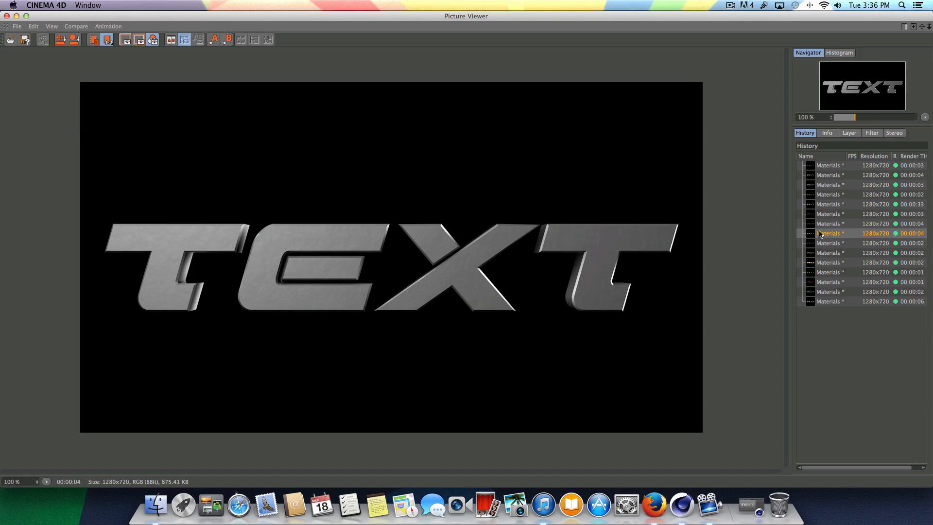
Show the tenth history render with dark, matte, finely grainy grey TEXT
{"action": "left_click", "coordinate": [827, 252]}
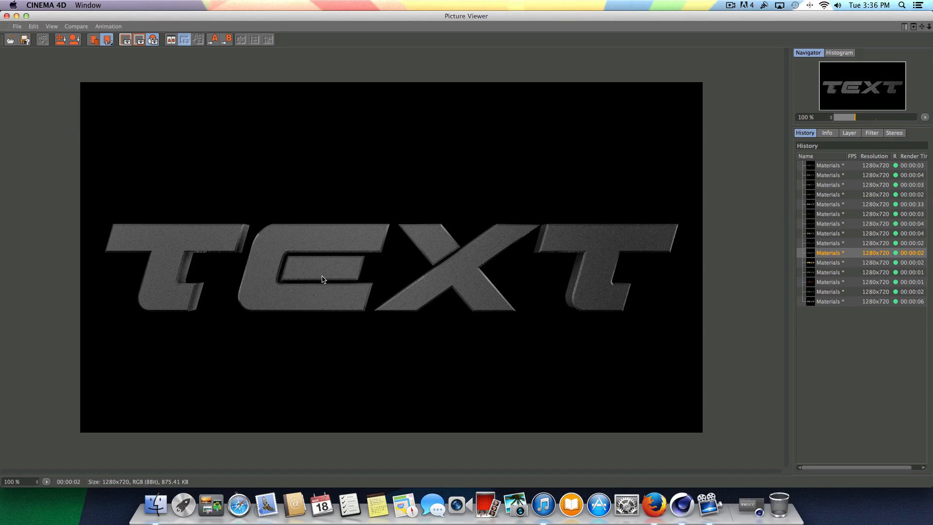
{"action": "mouse_move", "coordinate": [436, 278]}
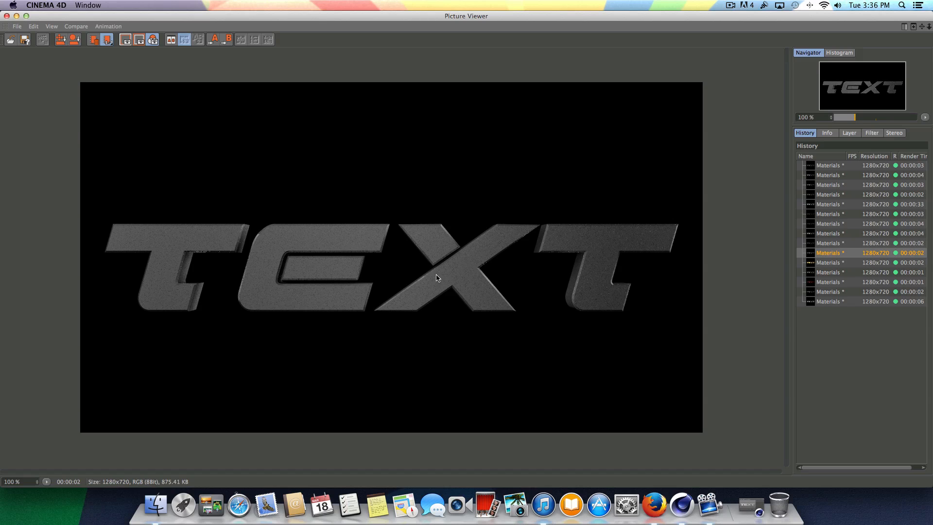
{"action": "mouse_move", "coordinate": [534, 249]}
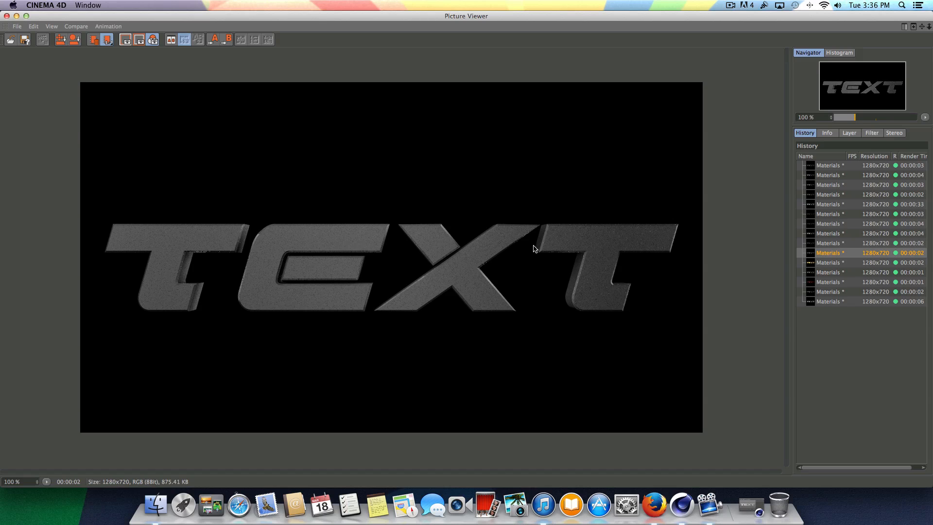
{"action": "mouse_move", "coordinate": [389, 272]}
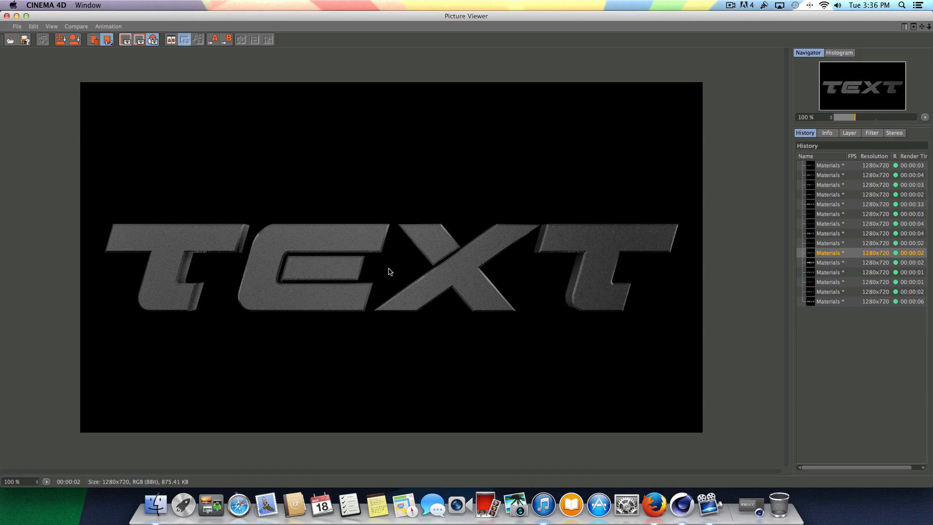
Show the eleventh history render with shiny gold diamond-tiled TEXT
{"action": "left_click", "coordinate": [826, 262]}
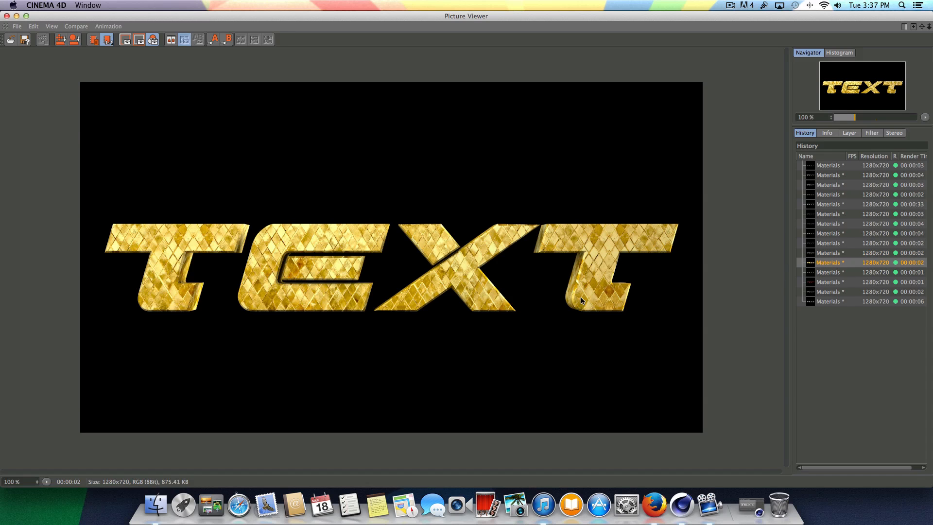
{"action": "mouse_move", "coordinate": [636, 271]}
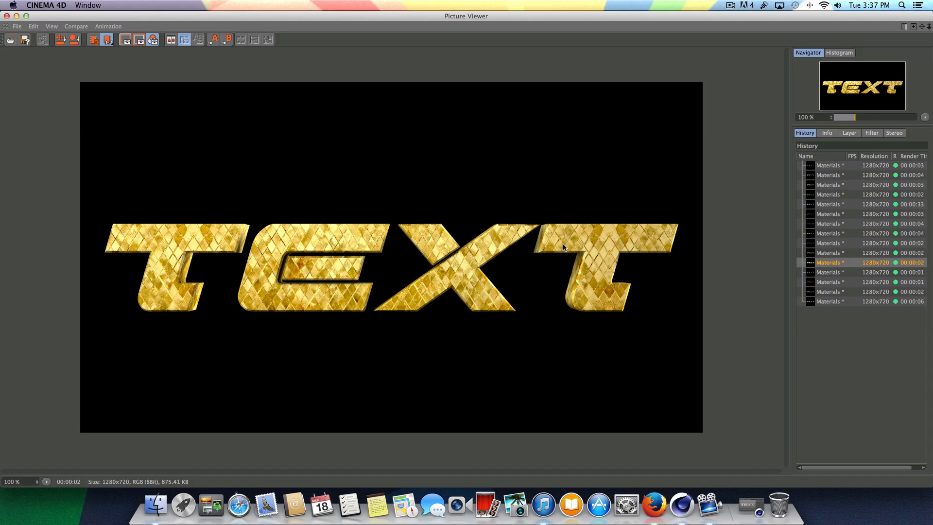
{"action": "mouse_move", "coordinate": [349, 244]}
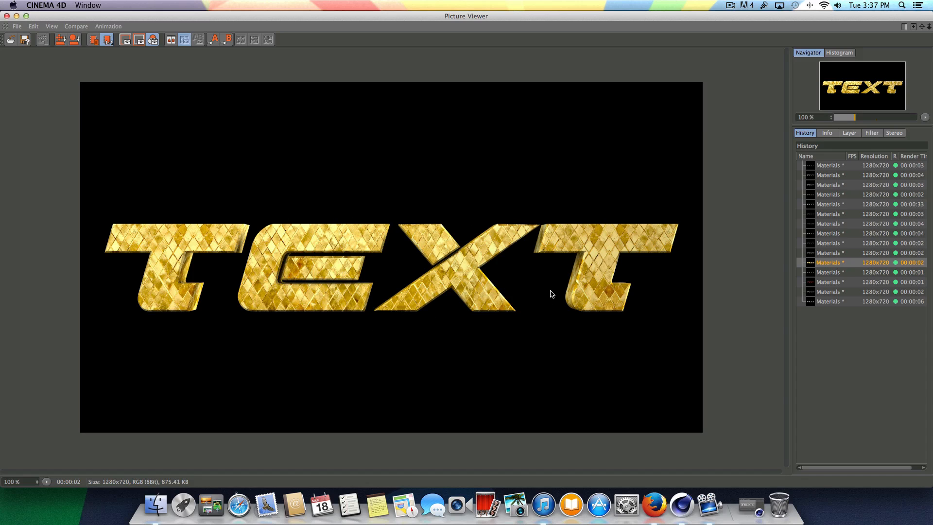
{"action": "mouse_move", "coordinate": [348, 269]}
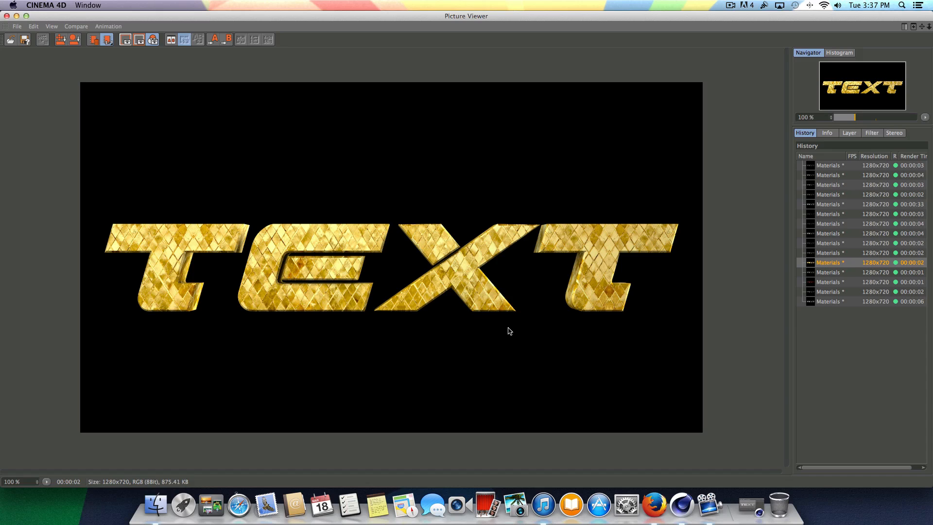
{"action": "mouse_move", "coordinate": [381, 265]}
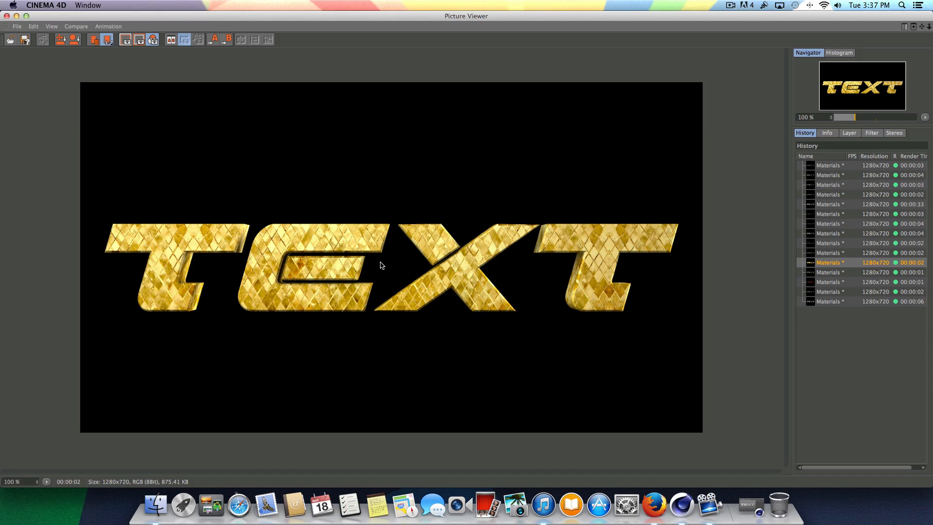
View the wood-textured TEXT render, then the mossy greenish-grey rock one
{"action": "left_click", "coordinate": [828, 272]}
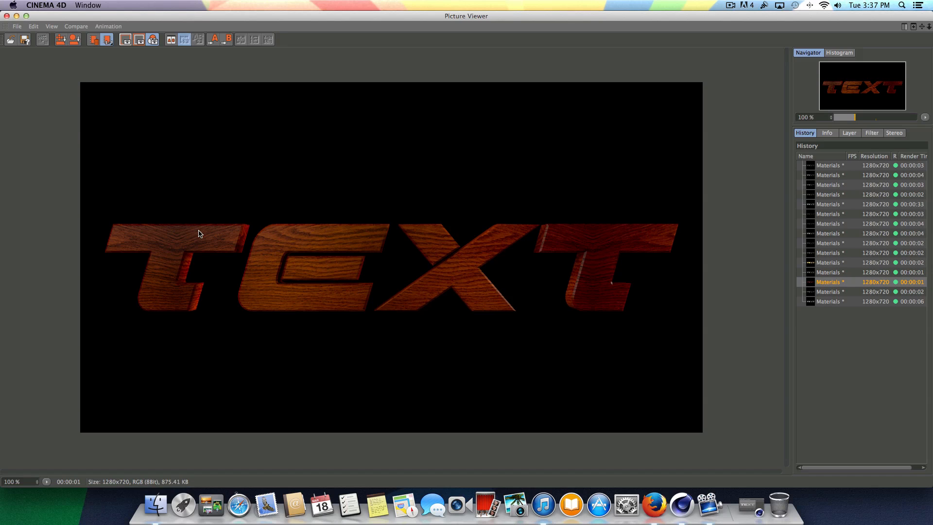
{"action": "left_click", "coordinate": [829, 291]}
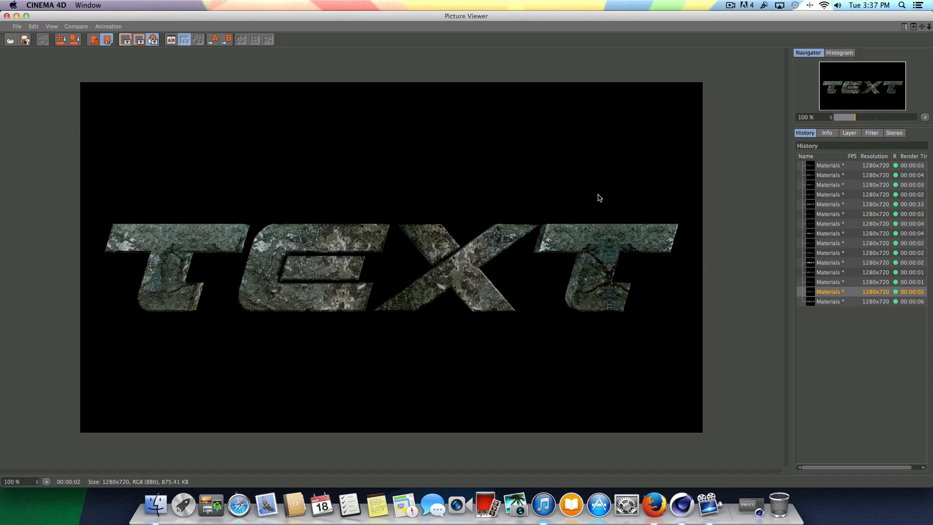
{"action": "mouse_move", "coordinate": [520, 268]}
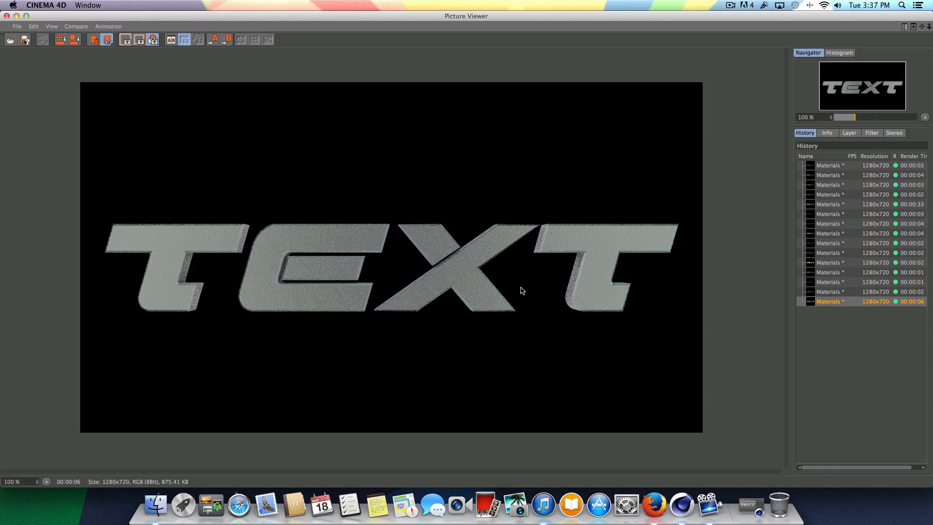
{"action": "mouse_move", "coordinate": [448, 273]}
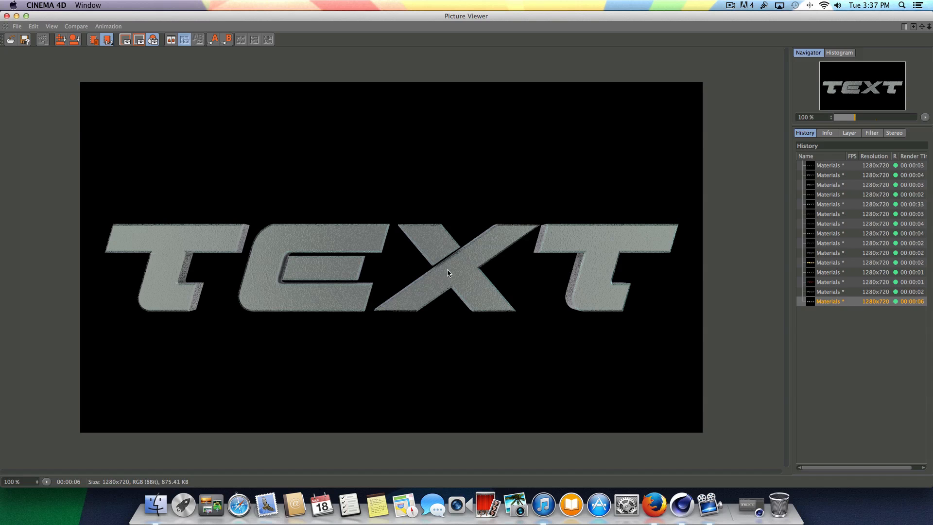
{"action": "mouse_move", "coordinate": [678, 284]}
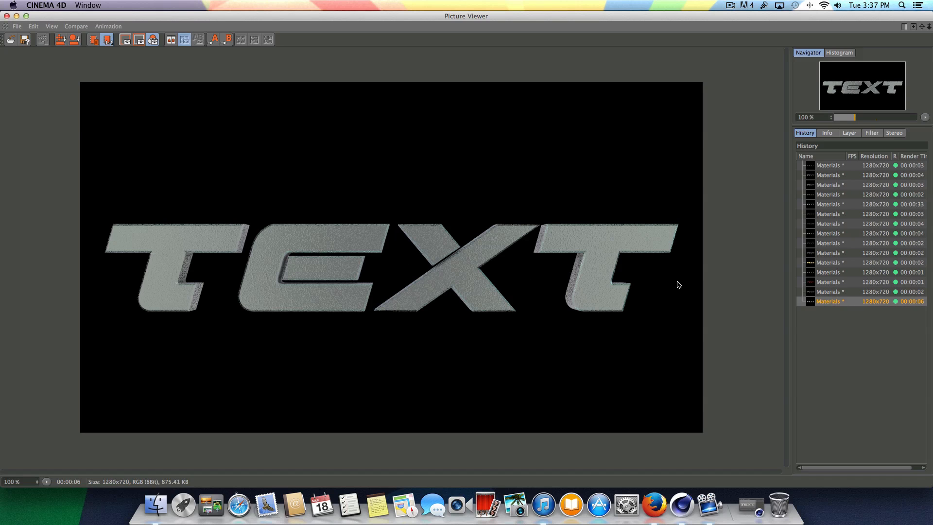
Flick through the grey diamond, dark glossy, carbon-fibre, brushed and bumpy metal renders, ending on the gold diamond-tiled TEXT
{"action": "left_click", "coordinate": [829, 272]}
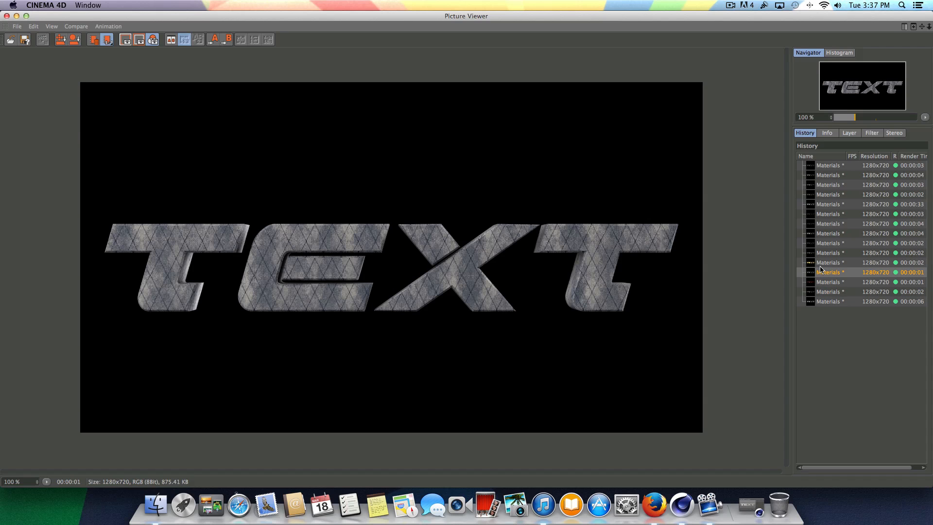
{"action": "left_click", "coordinate": [828, 243]}
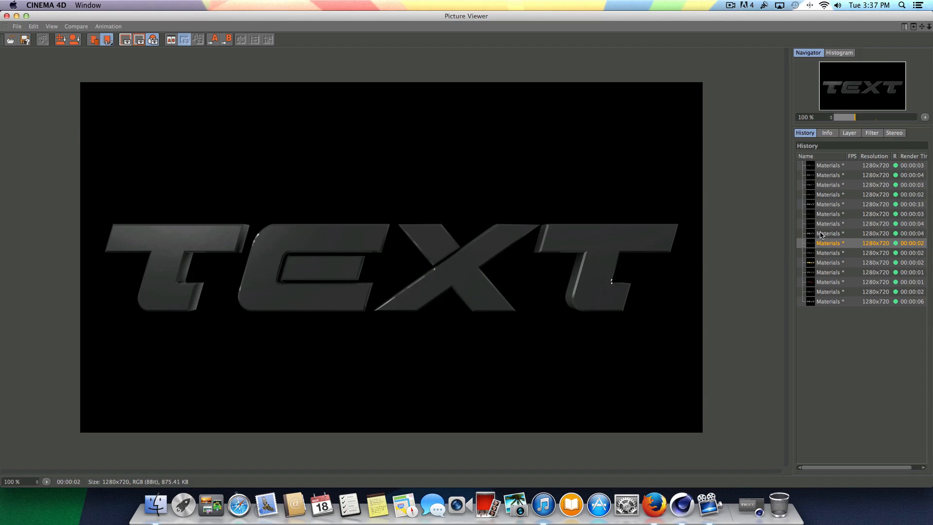
{"action": "left_click", "coordinate": [827, 213]}
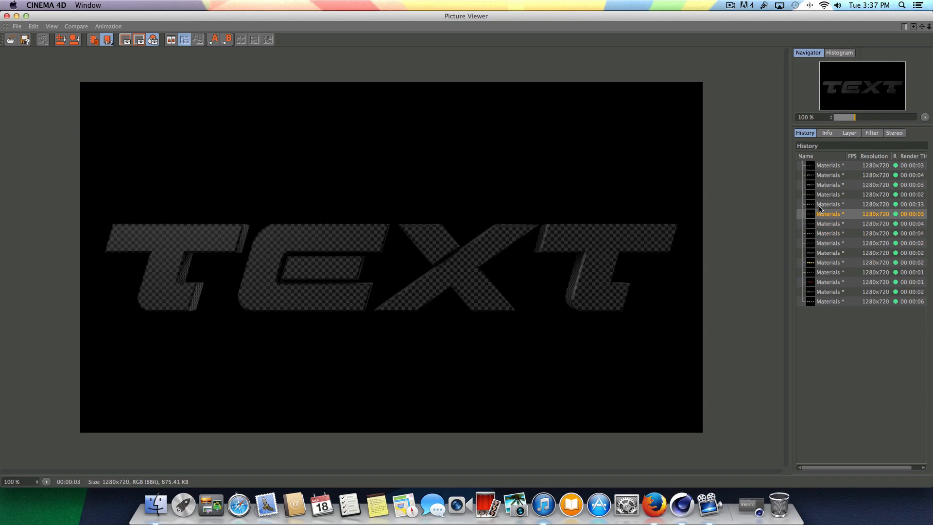
{"action": "left_click", "coordinate": [828, 175]}
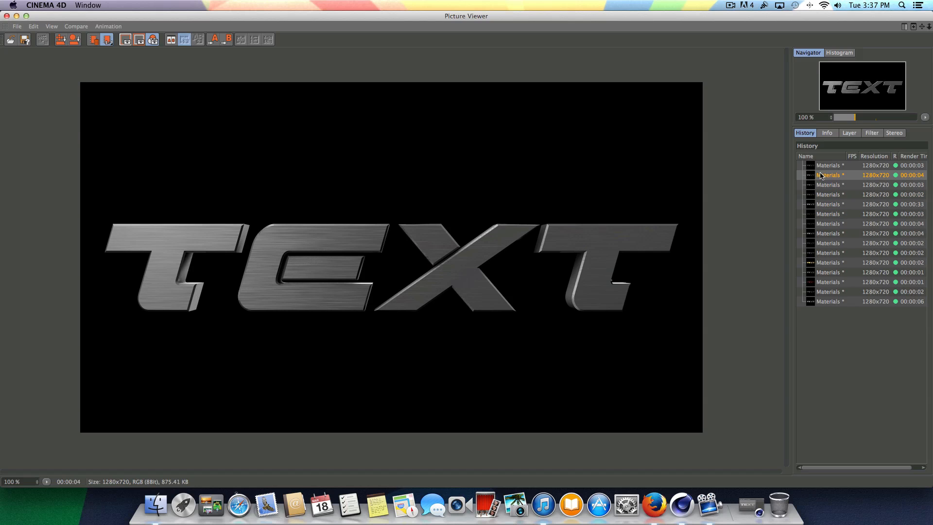
{"action": "left_click", "coordinate": [827, 165]}
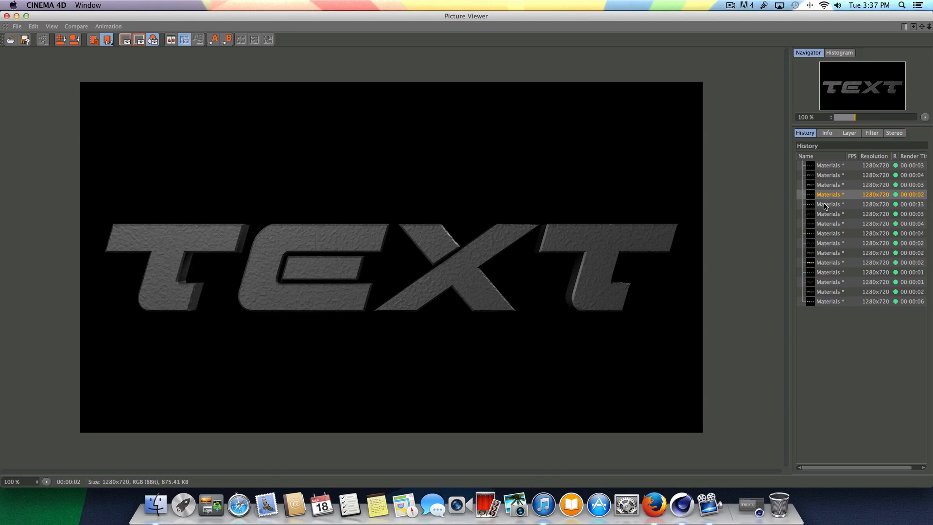
{"action": "left_click", "coordinate": [827, 243]}
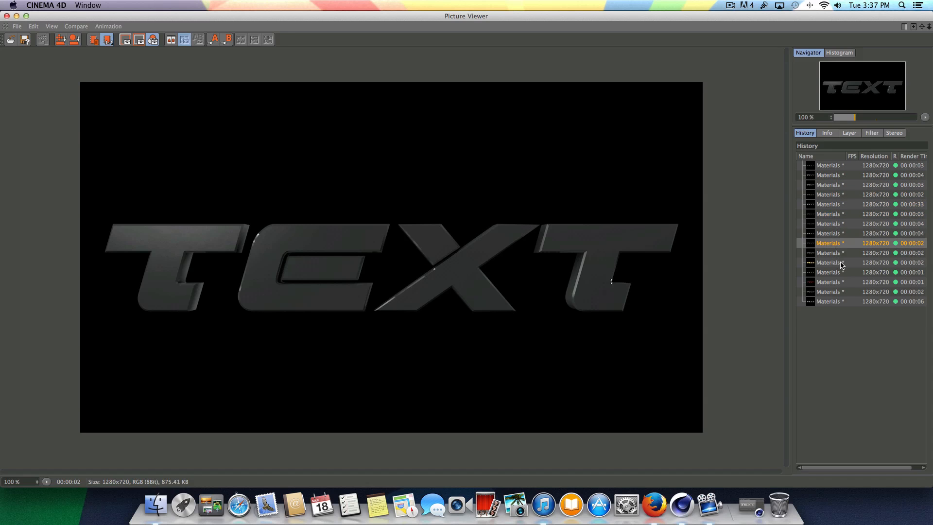
{"action": "left_click", "coordinate": [826, 263]}
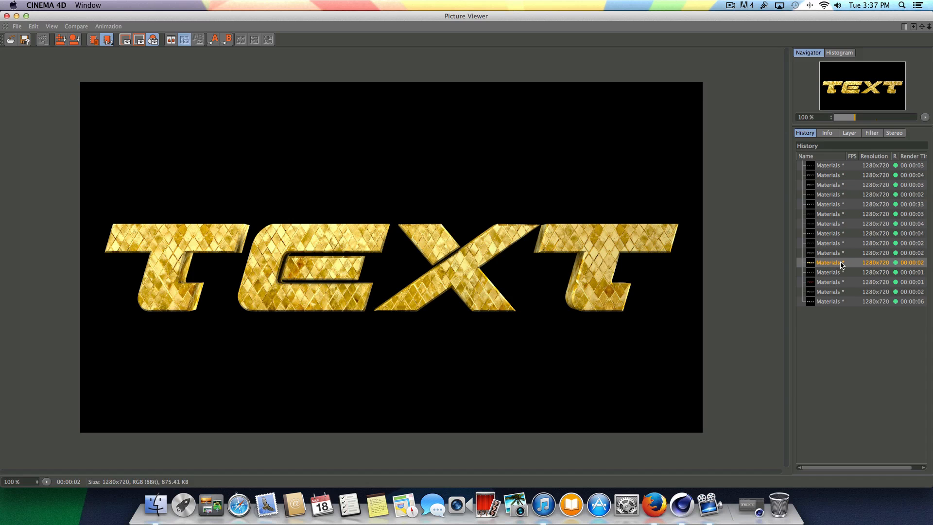